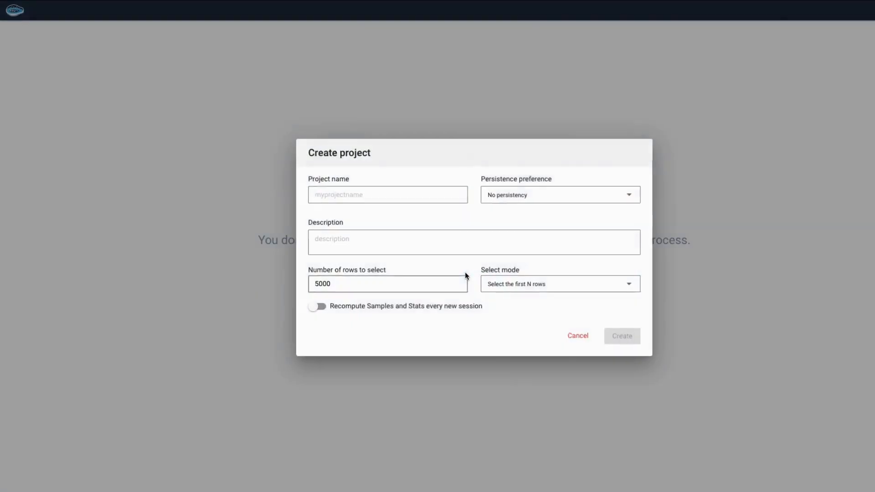
# Step: Create project Snowflake_connection with file-system persistence and description 'Test snowflake connection'
pyautogui.write('Sn')
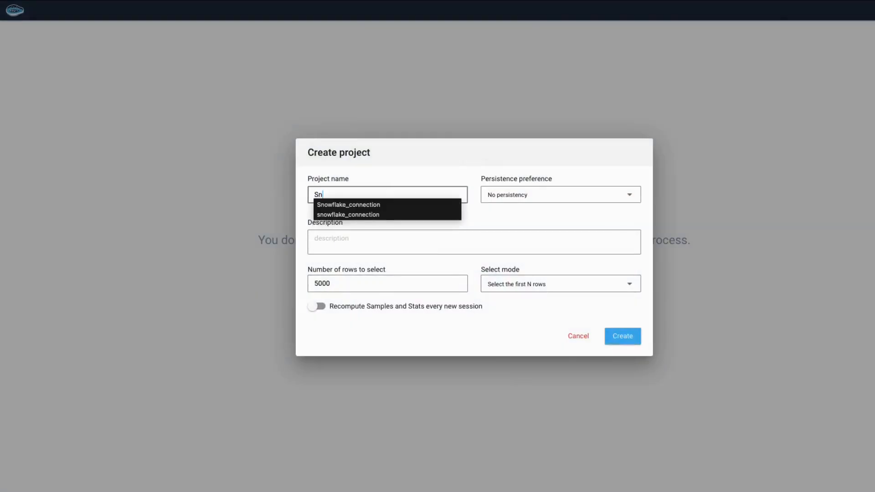
pyautogui.click(348, 204)
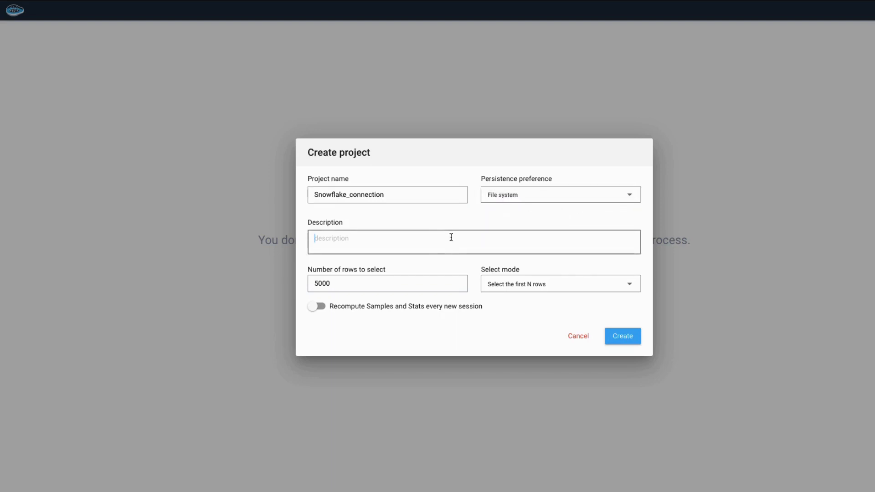
pyautogui.write('Test snowflake')
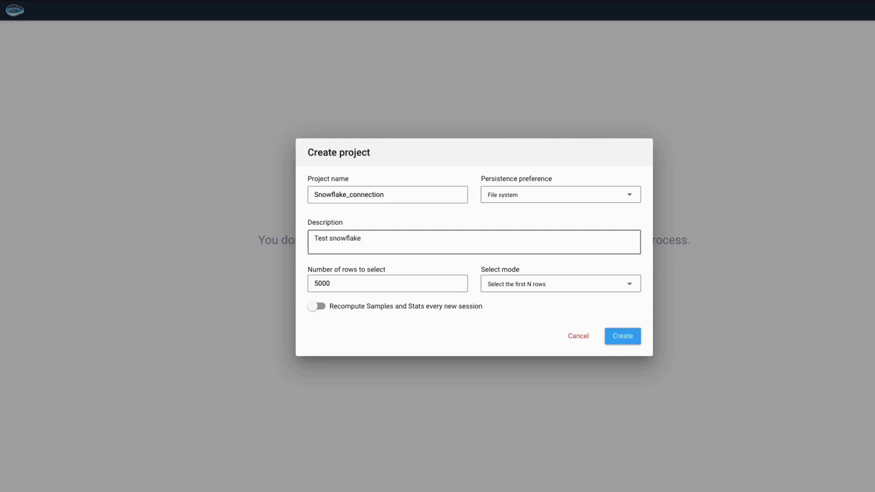
pyautogui.write('connection')
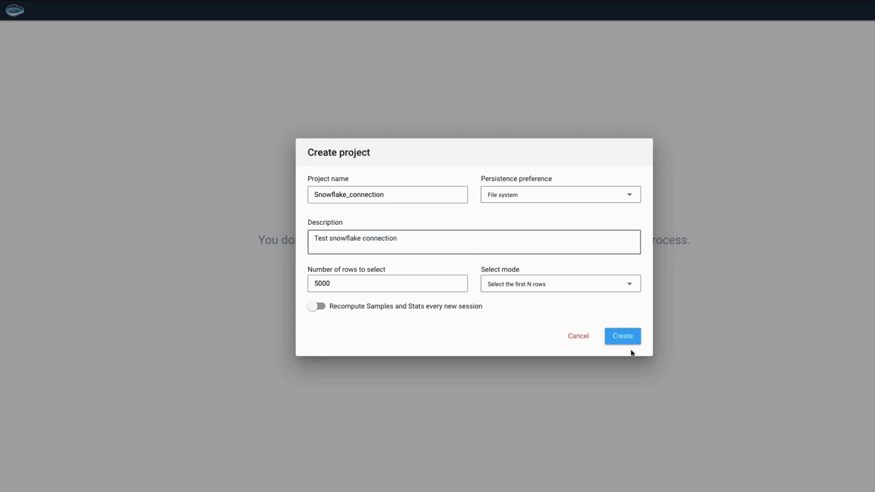
pyautogui.click(622, 335)
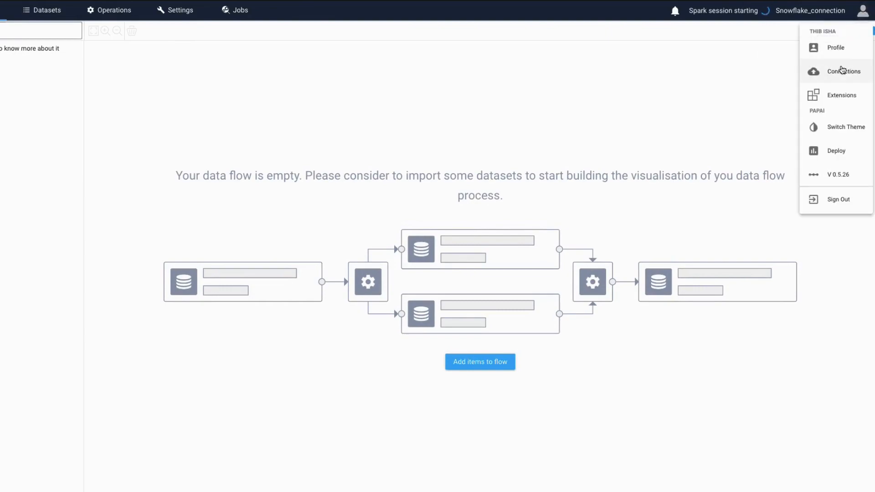
# Step: Go to the Snowflake connections list from the user menu and start a new connection
pyautogui.click(844, 71)
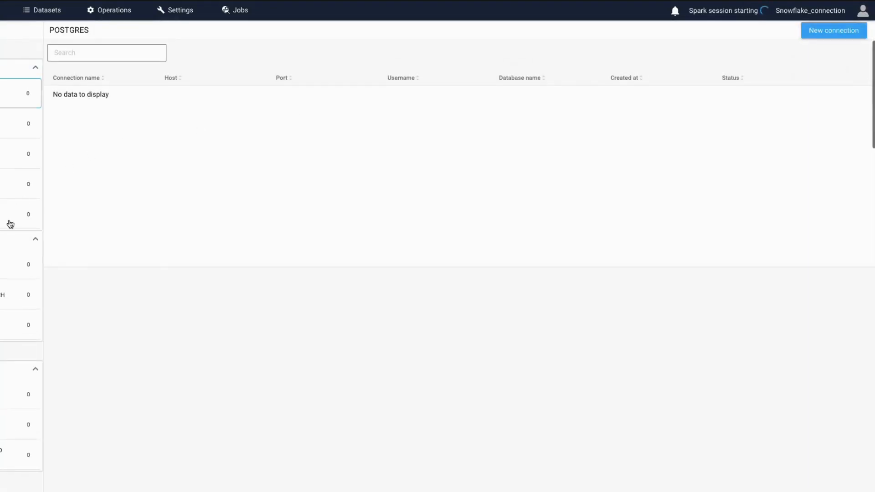
pyautogui.click(50, 214)
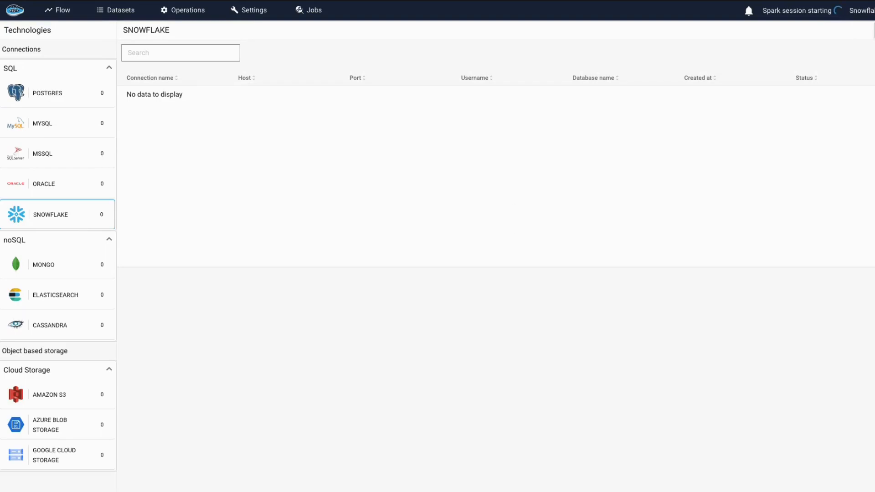
pyautogui.moveTo(861, 119)
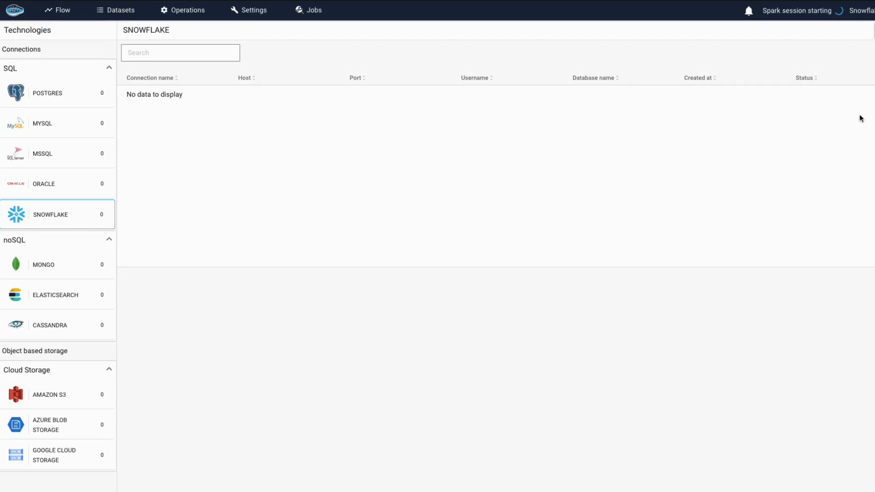
pyautogui.click(833, 30)
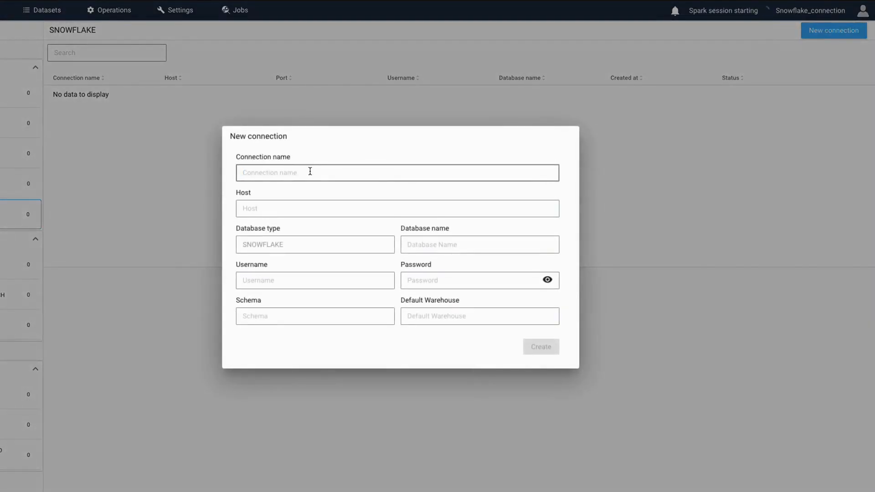
# Step: Fill a snowflake-test connection form with host vm78863.eu-central-1.snowflakecomputing.com and warehouse O2SS_WAR, then dismiss it unsaved
pyautogui.write('snowflake-test')
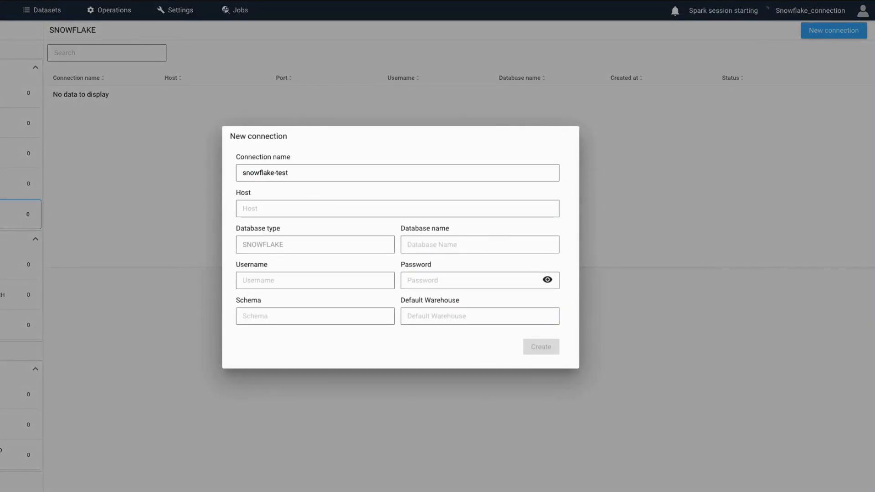
pyautogui.write('vm78863.eu-central-1.snowflakecomputing.com')
pyautogui.click(315, 280)
pyautogui.write('edtgy')
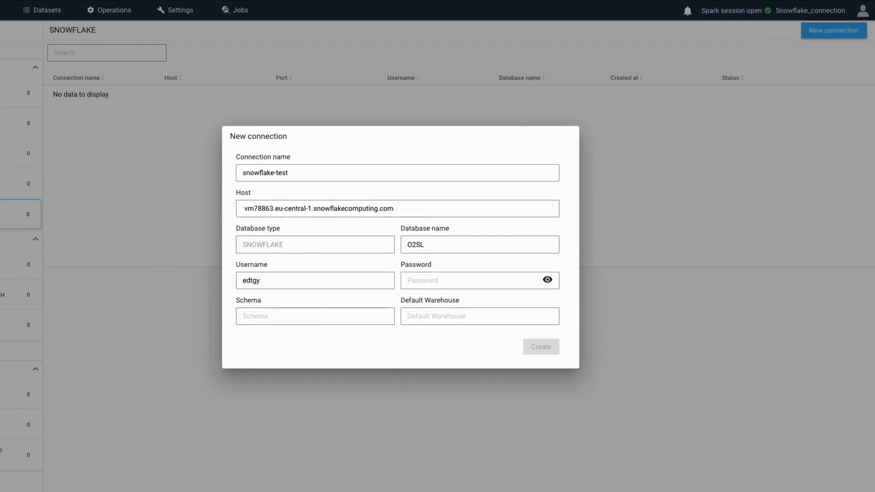
pyautogui.write('P')
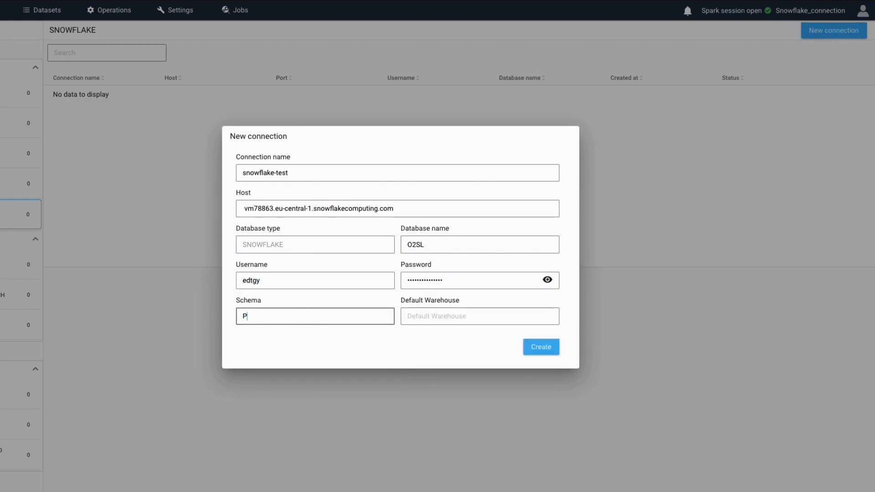
pyautogui.write('O2SS_WAR')
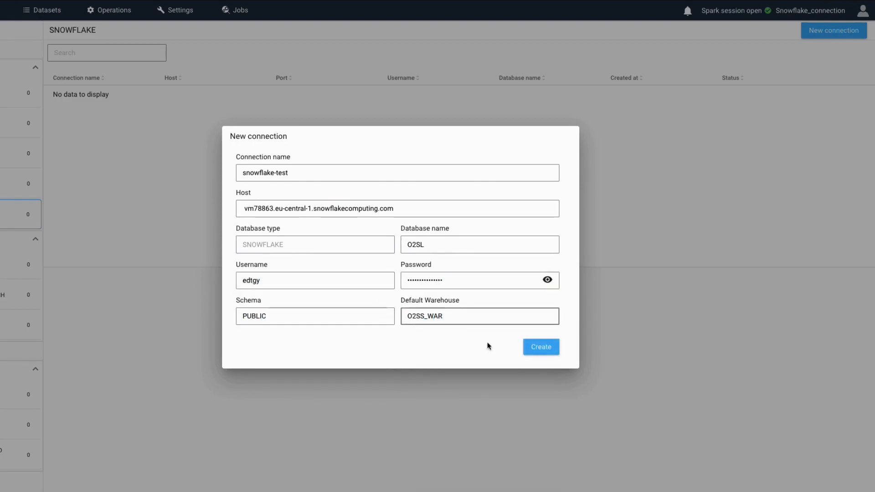
pyautogui.click(540, 346)
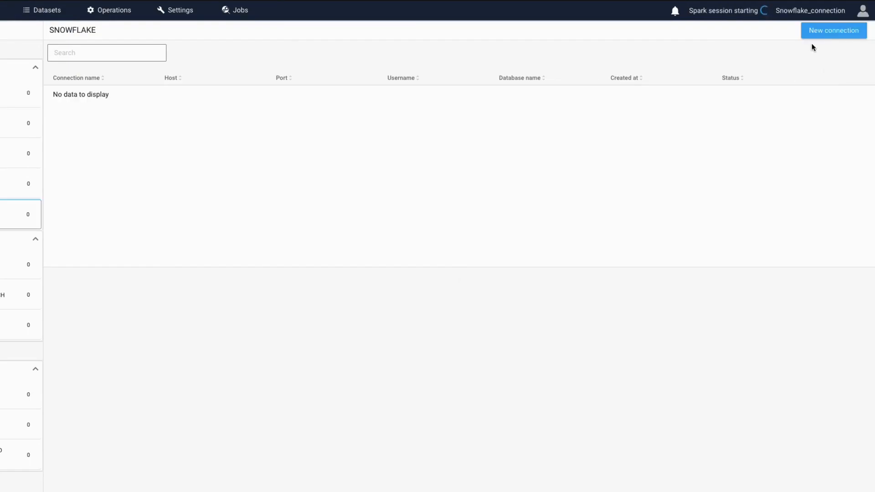
# Step: Create the snowflake-test connection to database O2SL with schema PUBLIC and warehouse O2SS_WAR
pyautogui.write('sn')
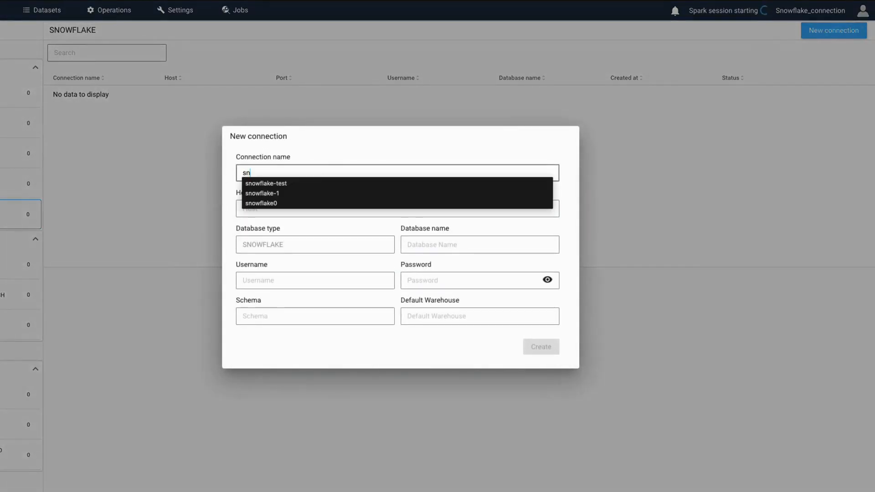
pyautogui.click(266, 183)
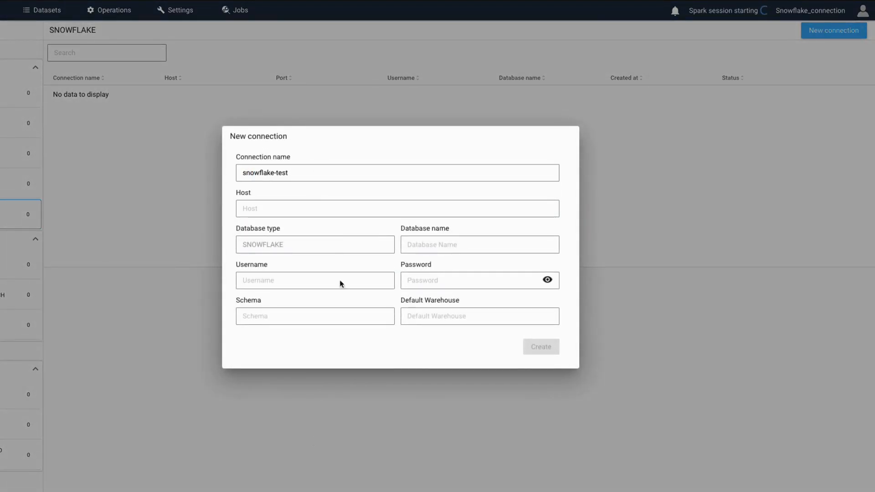
pyautogui.write('O2')
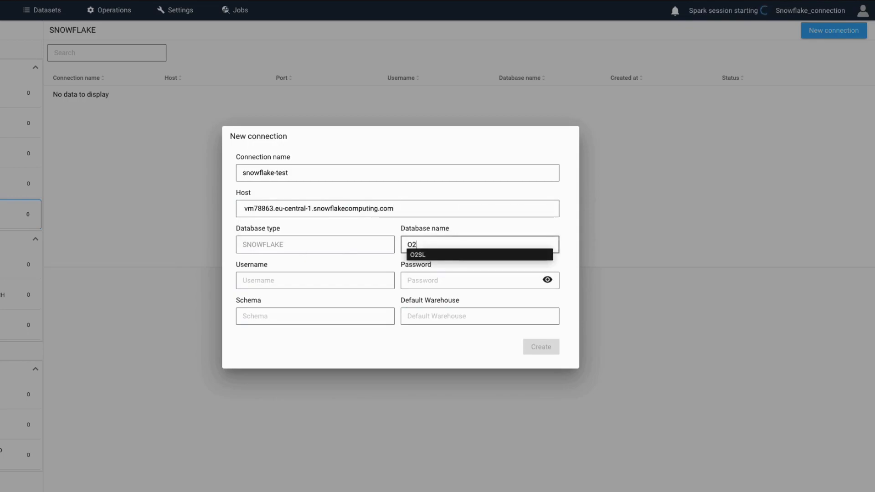
pyautogui.write('edtgy')
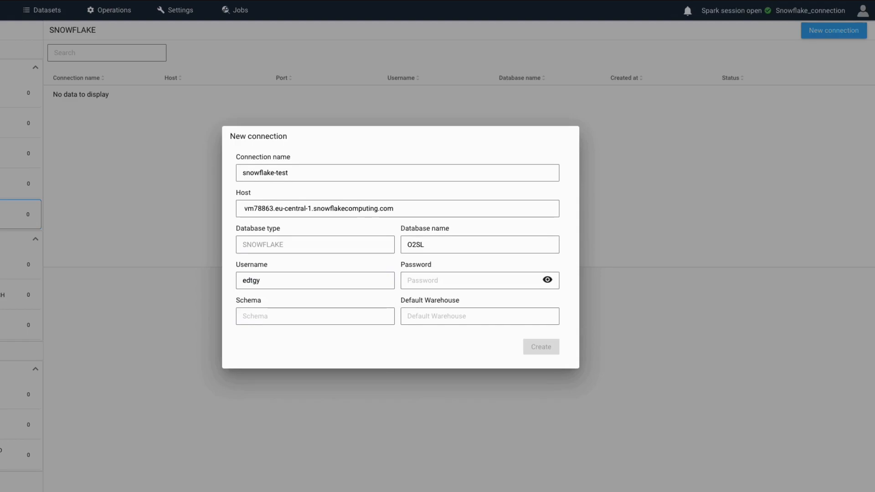
pyautogui.write('PUBLI')
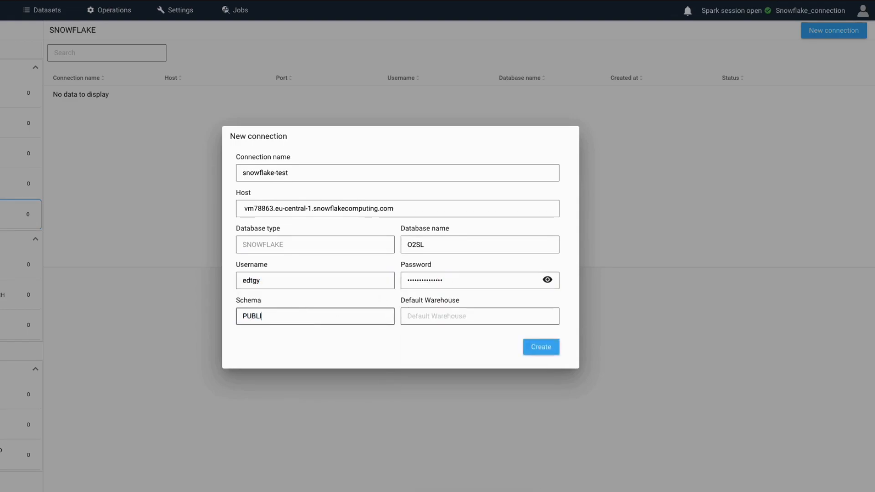
pyautogui.write('O2SS_WAR')
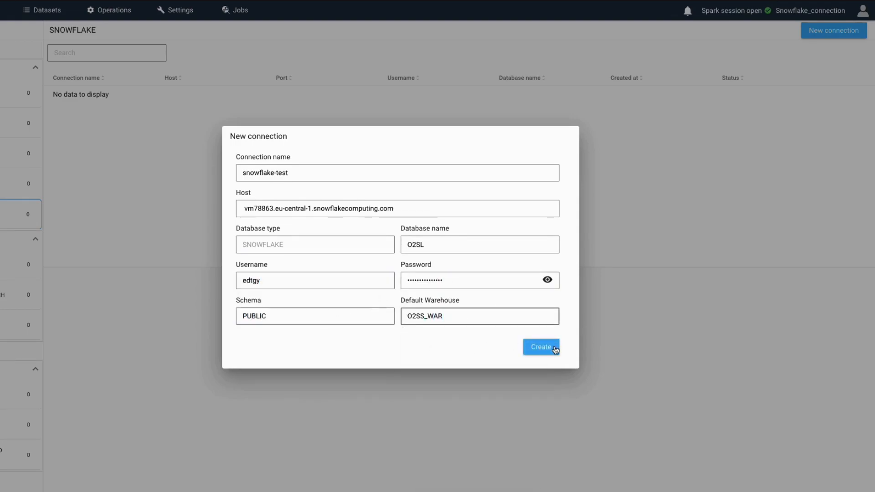
pyautogui.click(541, 347)
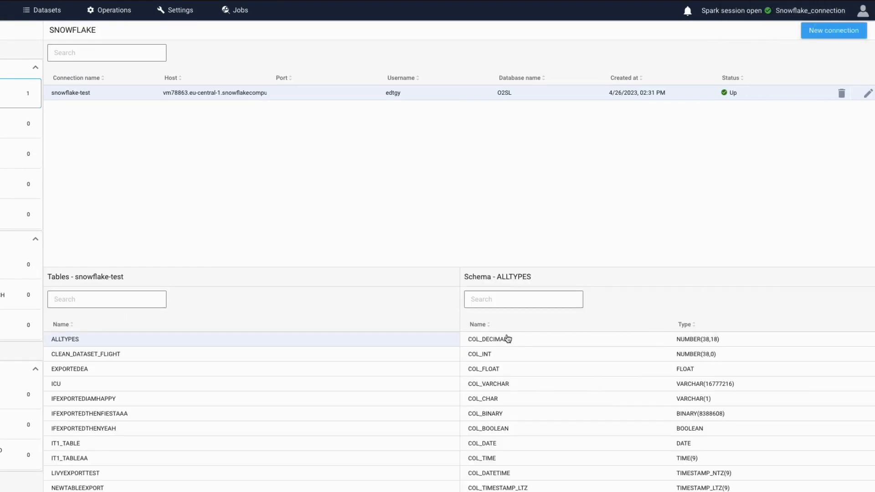
# Step: View the PERMIS table's columns in the Tables list, then return to the data flow
pyautogui.click(868, 93)
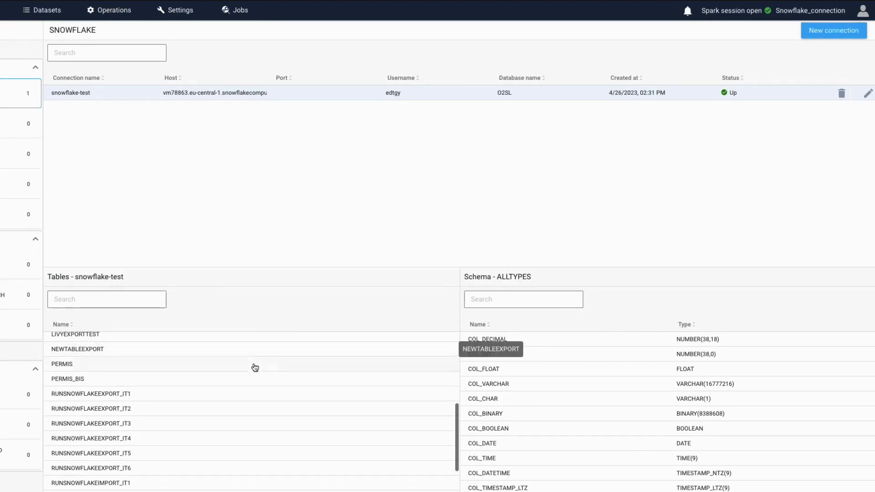
pyautogui.click(61, 364)
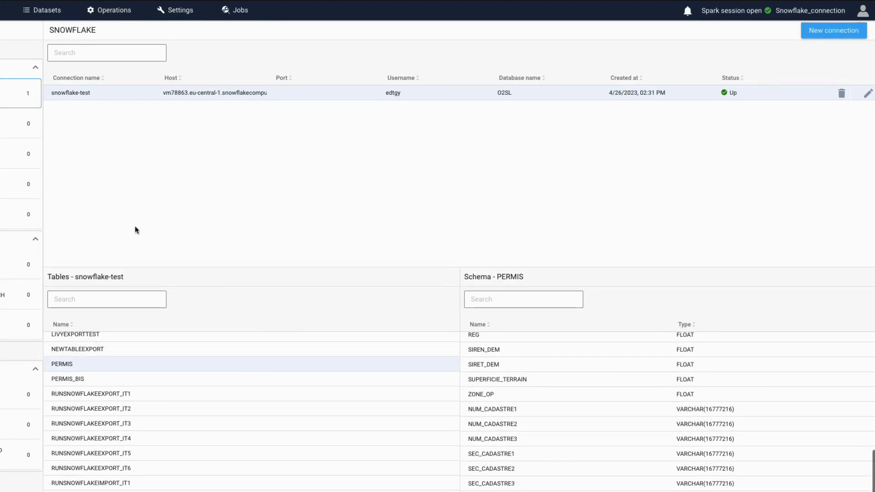
pyautogui.click(57, 10)
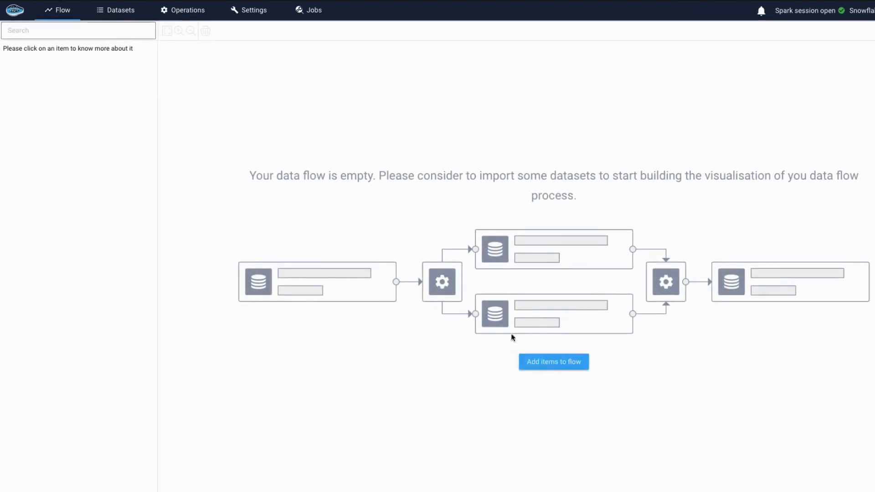
# Step: From Import datasets, queue the Snowflake table PERMIS for import and preview it
pyautogui.click(115, 10)
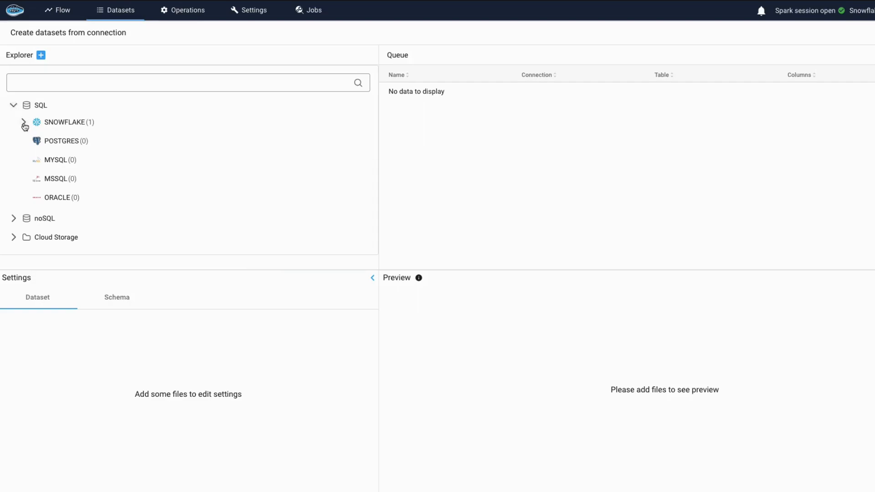
pyautogui.click(23, 122)
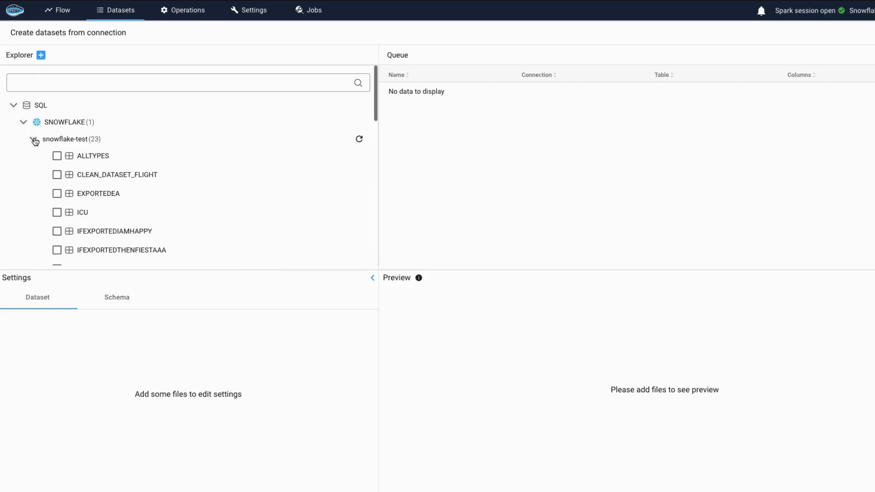
pyautogui.scroll(-3)
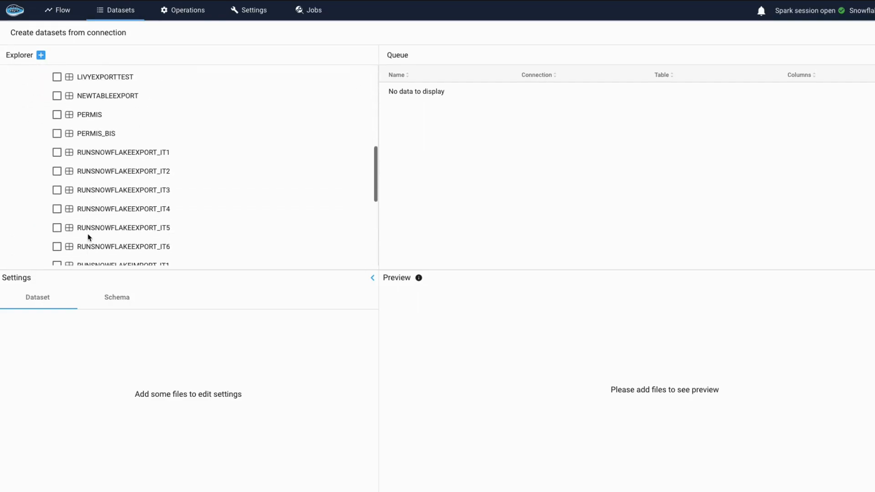
pyautogui.click(57, 111)
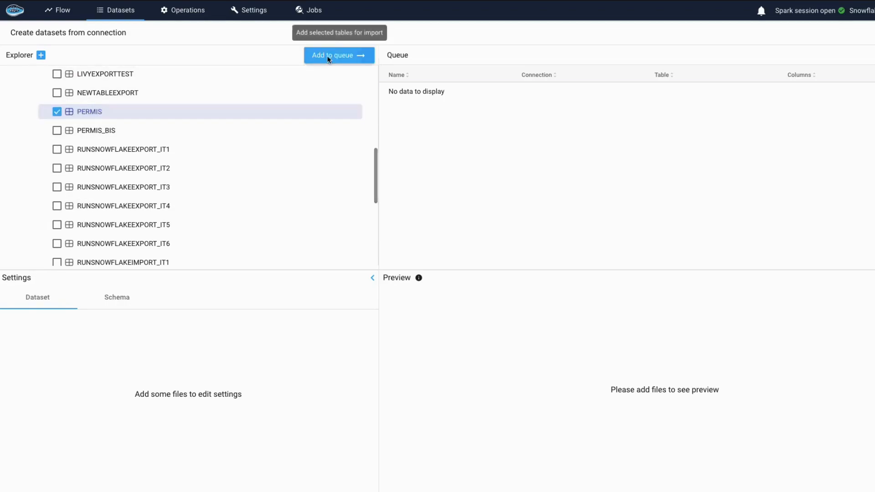
pyautogui.click(339, 56)
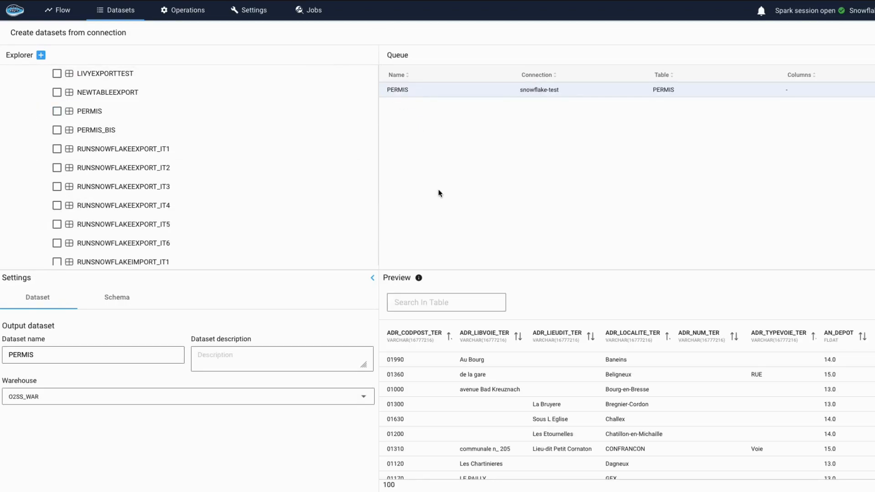
pyautogui.hscroll(3)
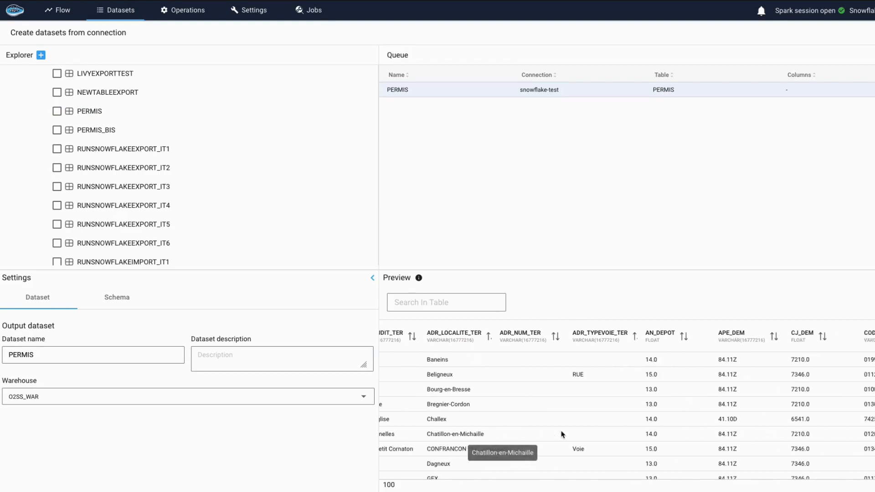
pyautogui.hscroll(3)
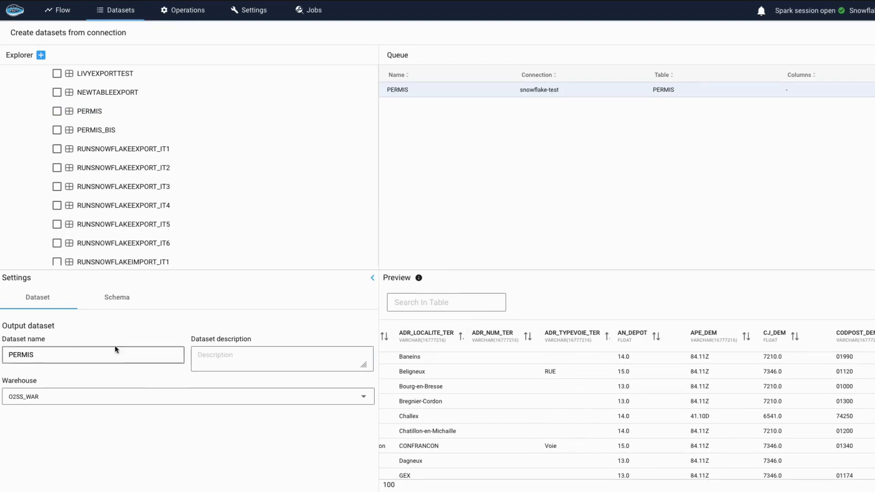
# Step: Exclude column ADR_TYPEVOIE_TER, describe the dataset as 'table imported as papAI dataset', and create it
pyautogui.click(117, 296)
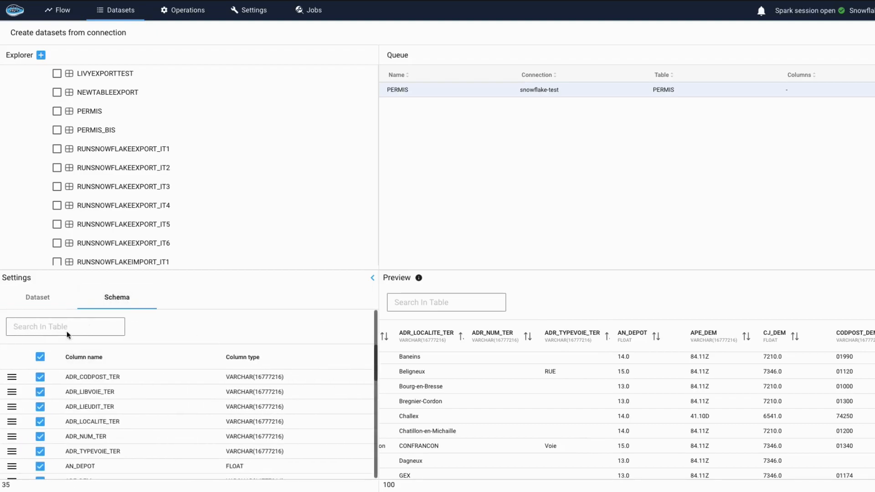
pyautogui.click(65, 327)
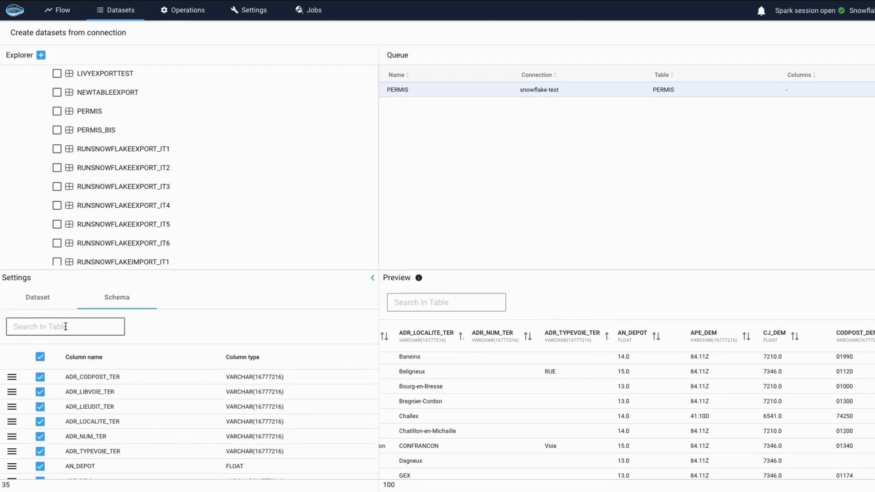
pyautogui.write('ADR')
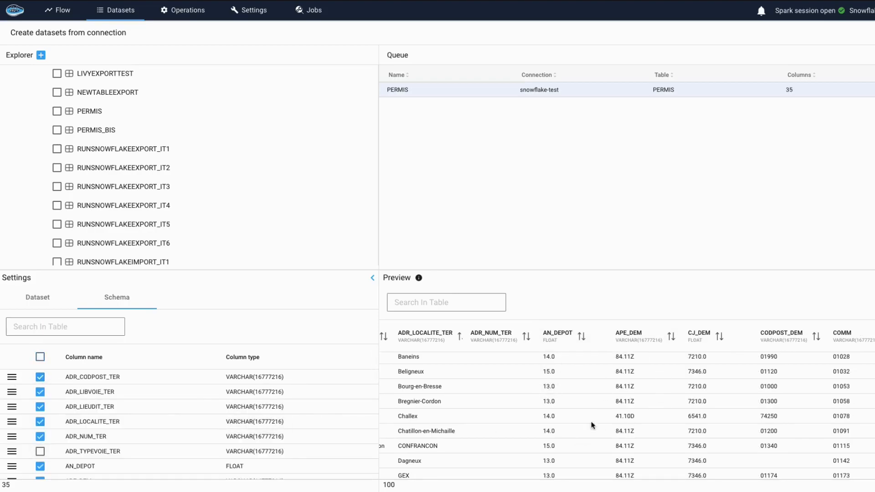
pyautogui.click(37, 296)
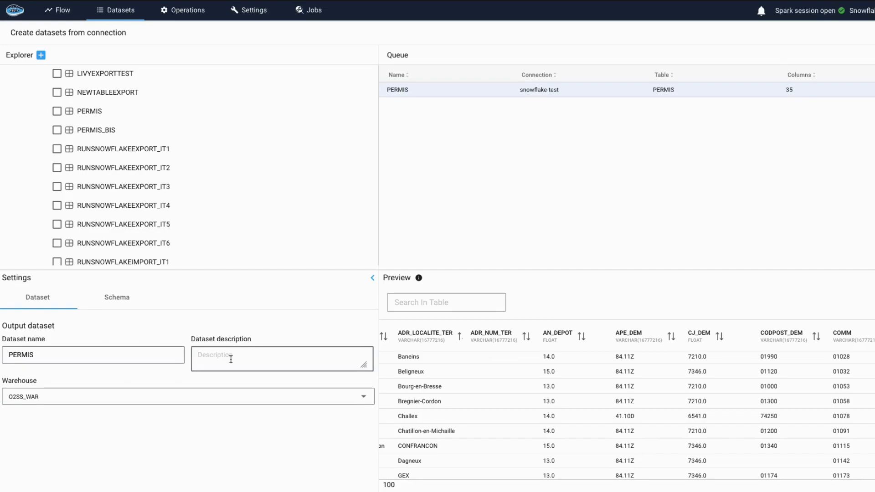
pyautogui.write('table imported')
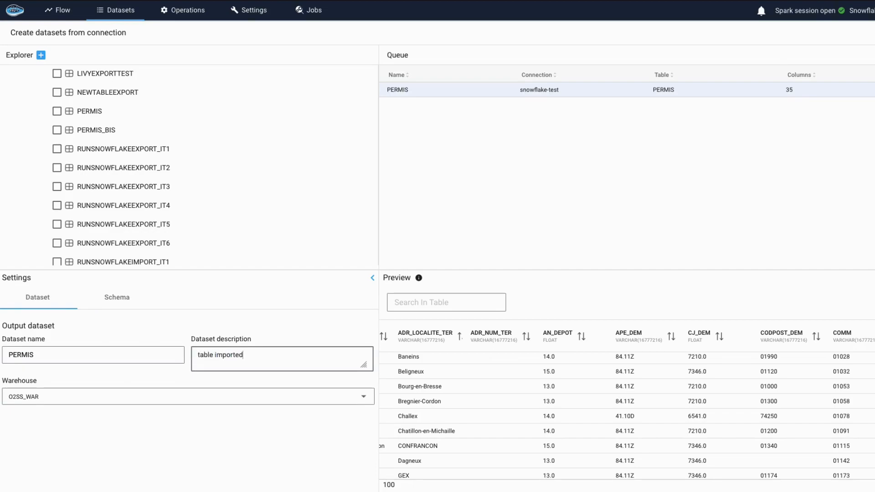
pyautogui.write('as papai')
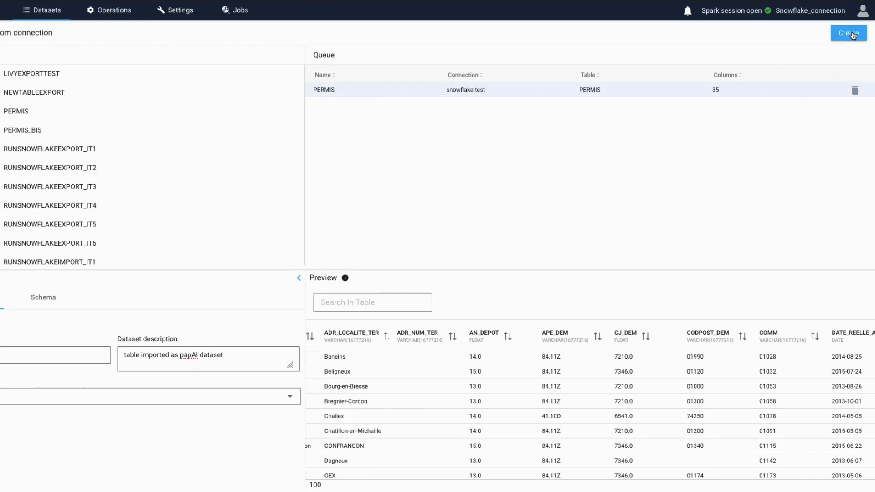
pyautogui.click(848, 33)
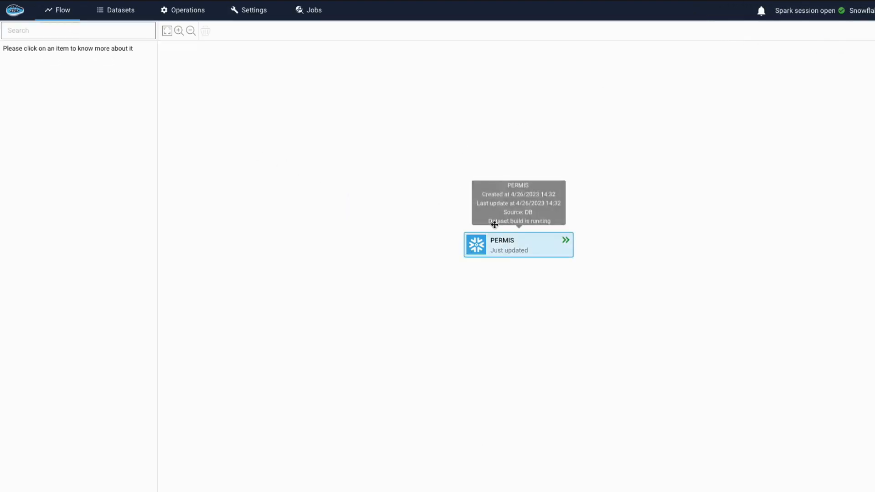
# Step: Confirm the DatabaseImport job succeeded in Jobs and start a cleaning operation on PERMIS
pyautogui.click(313, 10)
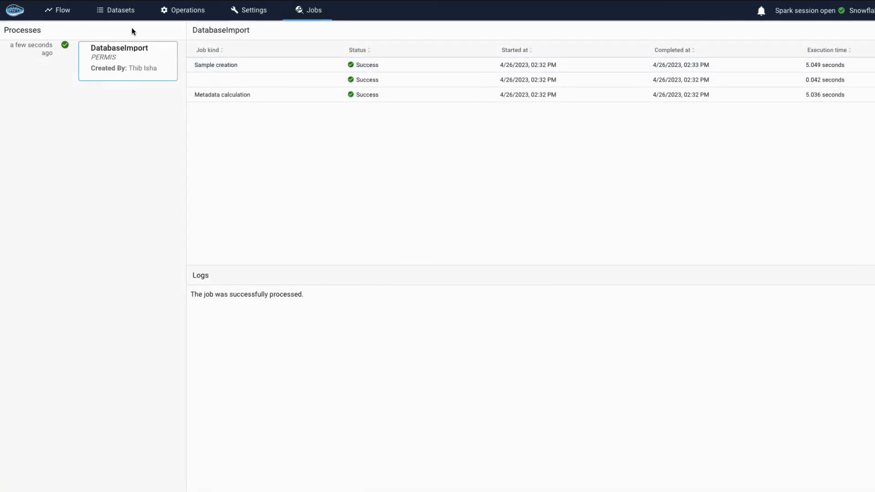
pyautogui.click(62, 10)
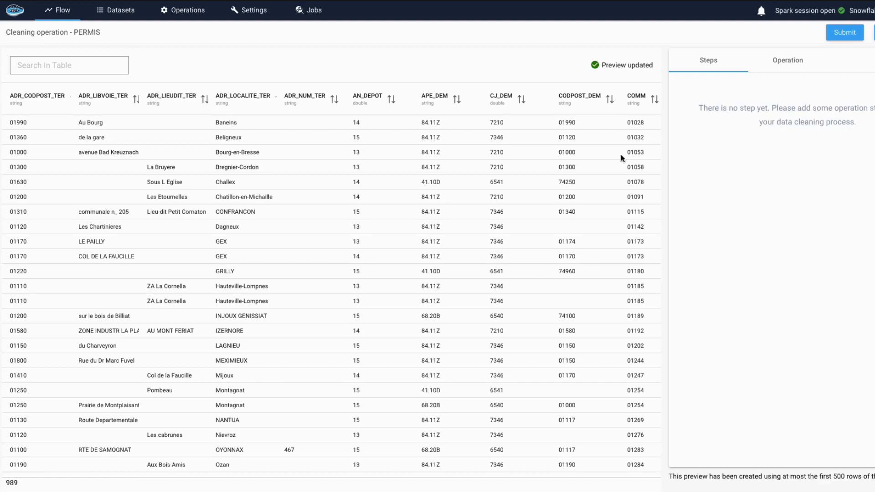
# Step: Add a Filter Numerical Range step on CJ_DEM keeping values between 7000 and 7250
pyautogui.click(842, 85)
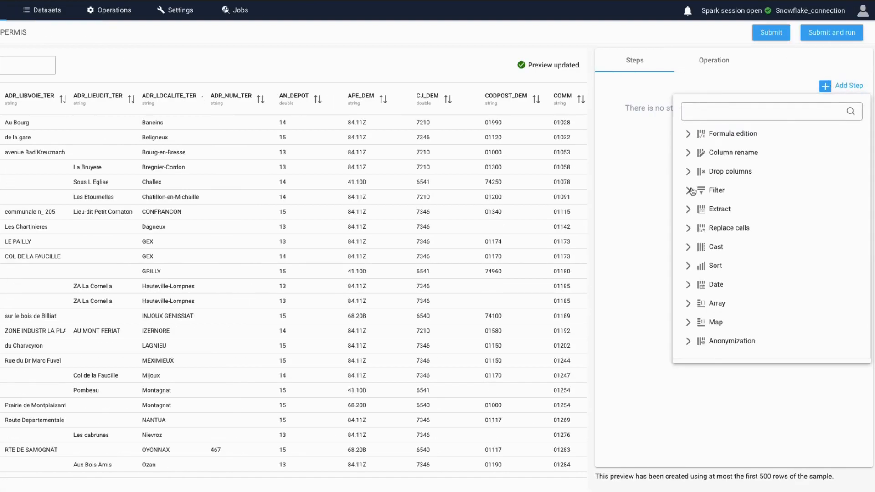
pyautogui.click(716, 190)
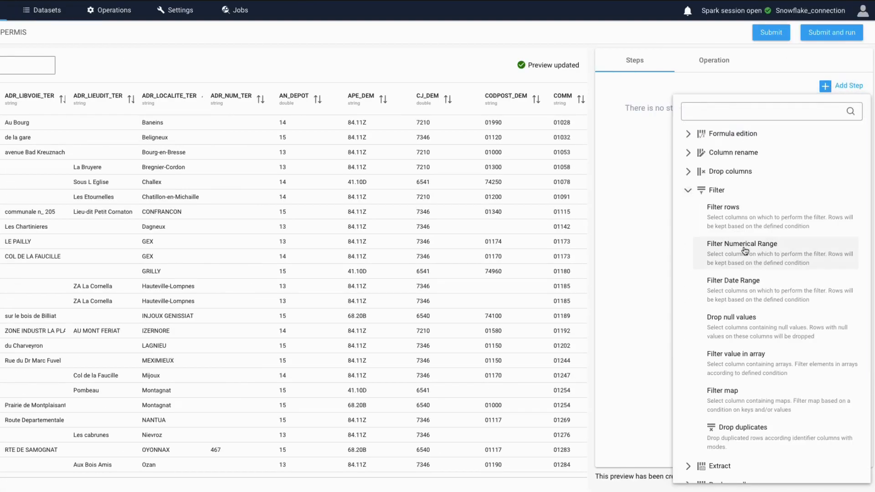
pyautogui.click(743, 244)
pyautogui.write('C')
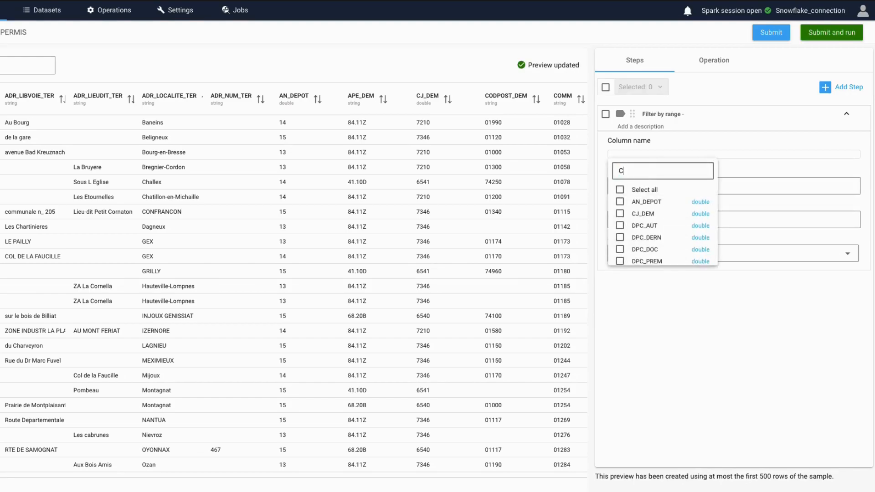
pyautogui.click(642, 214)
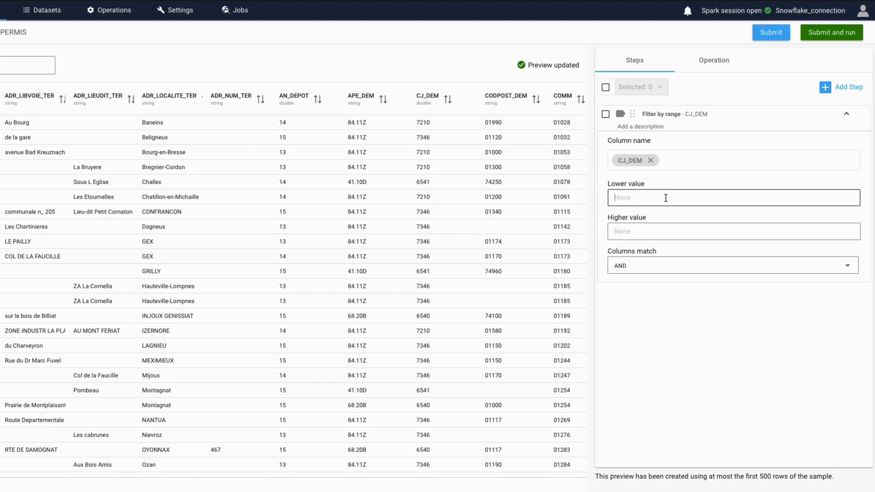
pyautogui.write('7000')
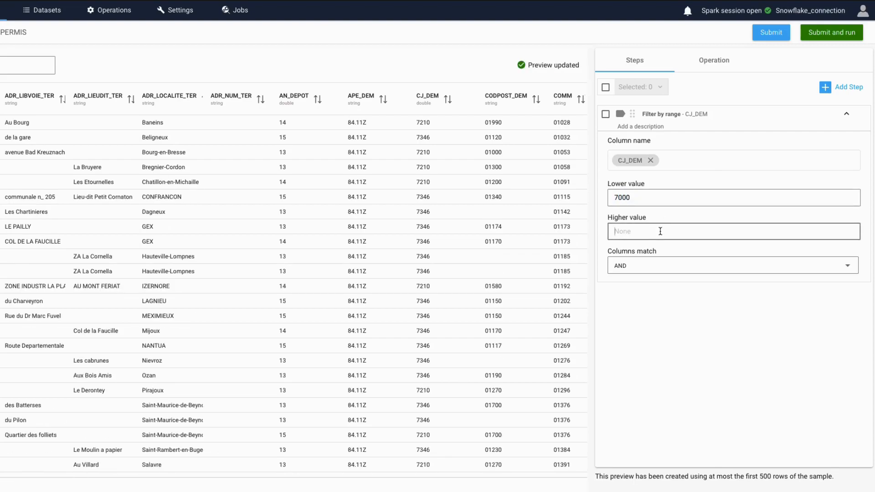
pyautogui.write('7250')
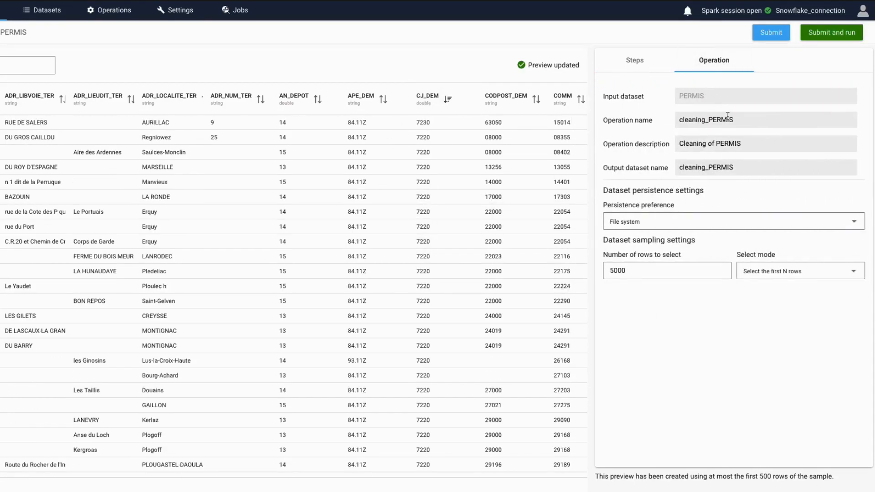
# Step: Persist the output to database table PERMIS_CLEANED on snowflake-test, dropping the previous table on recompute
pyautogui.click(733, 221)
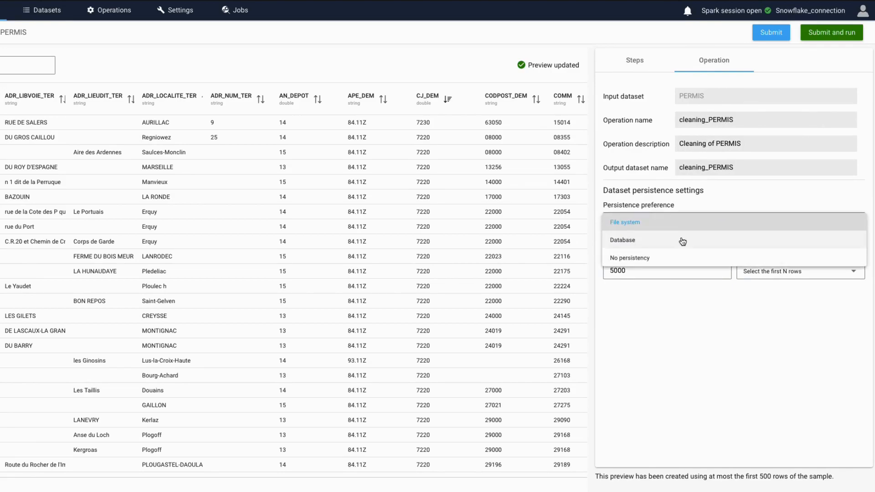
pyautogui.click(622, 240)
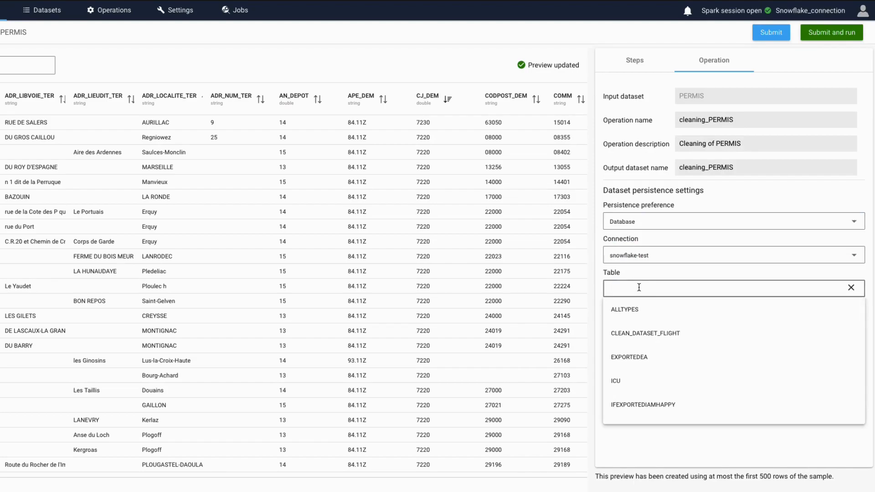
pyautogui.write('PERMIS_CLEANED')
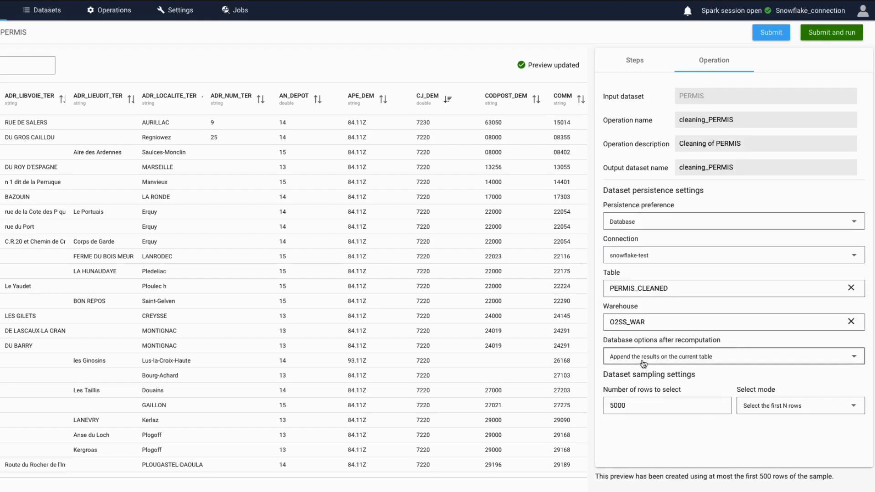
pyautogui.click(733, 356)
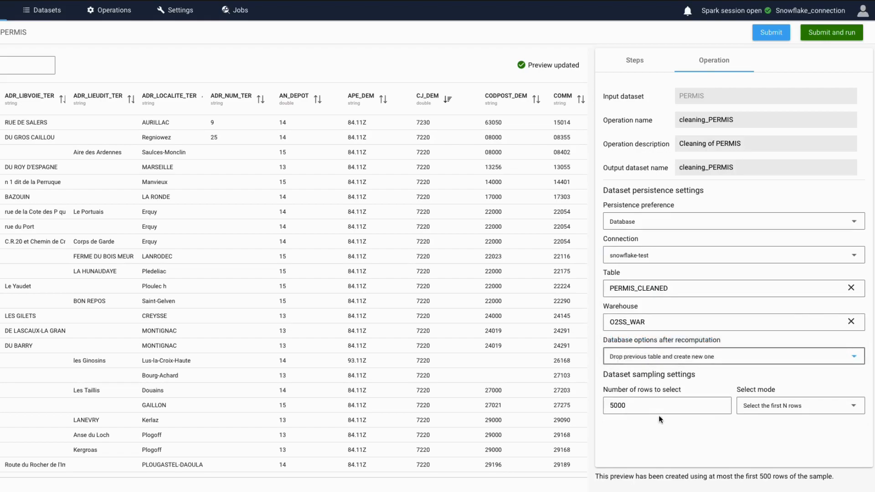
pyautogui.moveTo(831, 32)
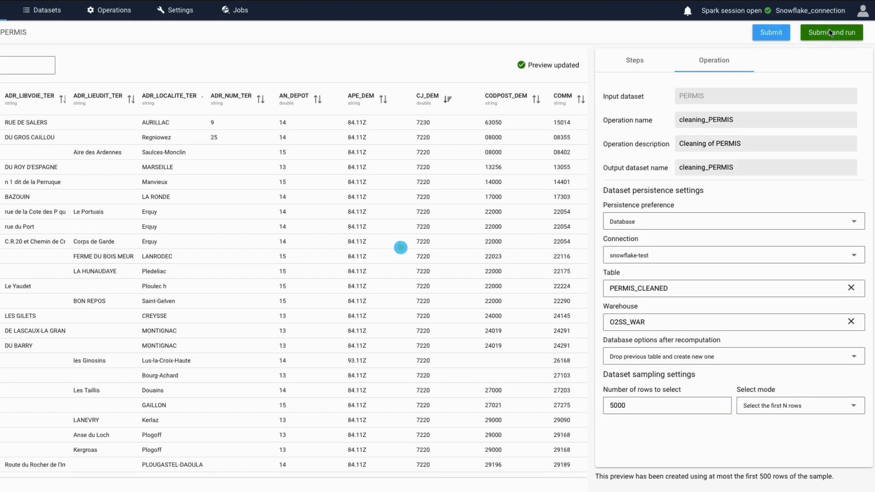
# Step: Submit and run cleaning_PERMIS, then return to the pipeline flow
pyautogui.click(831, 32)
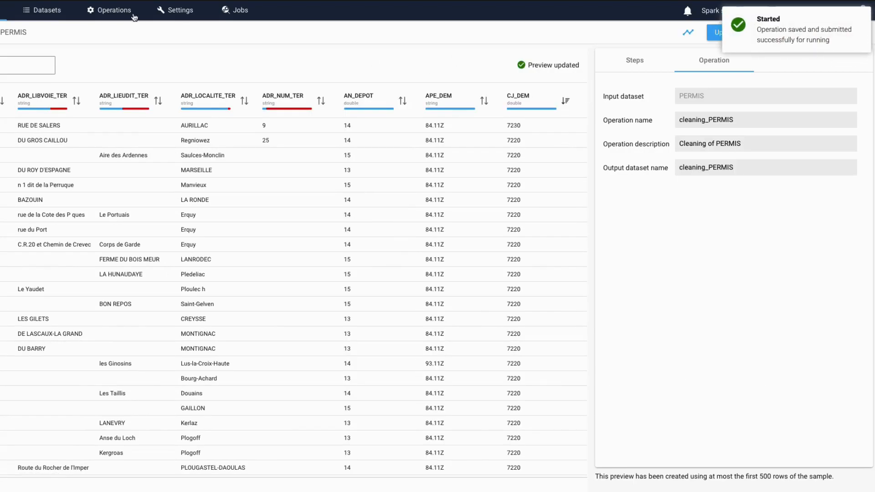
pyautogui.click(56, 10)
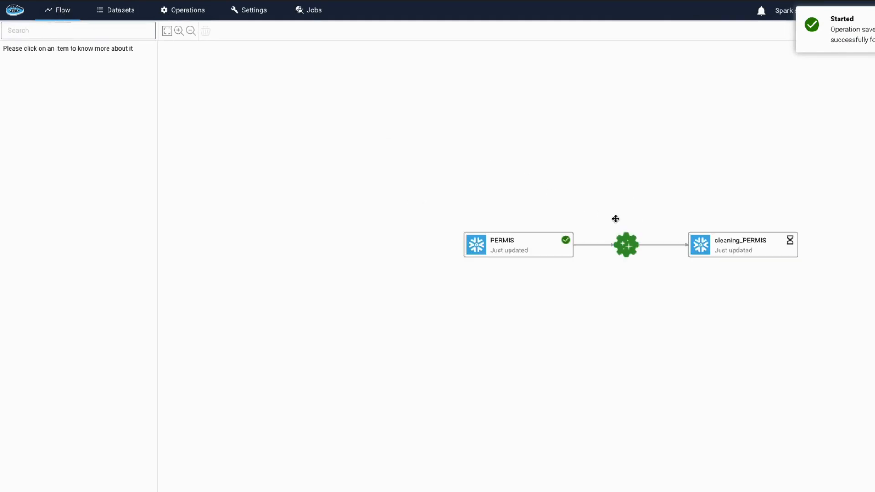
pyautogui.click(864, 10)
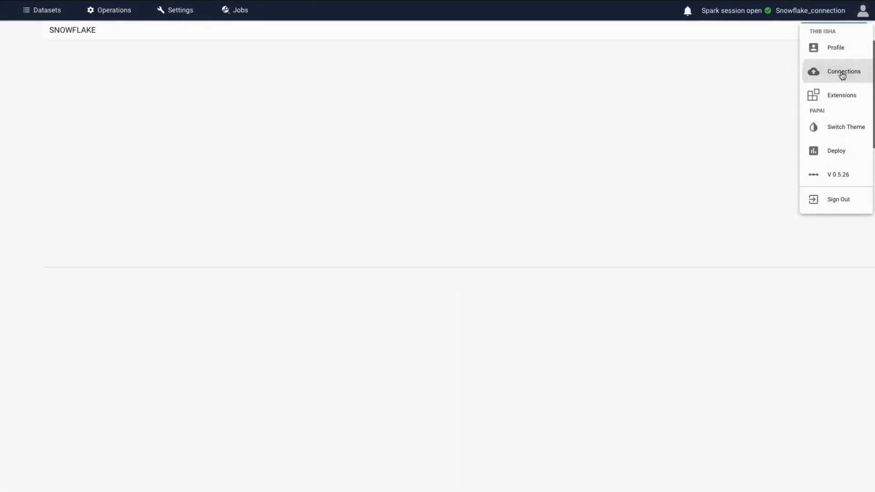
# Step: Find PERMIS_CLEANED among the snowflake-test tables and view its schema, then return to the flow
pyautogui.click(844, 71)
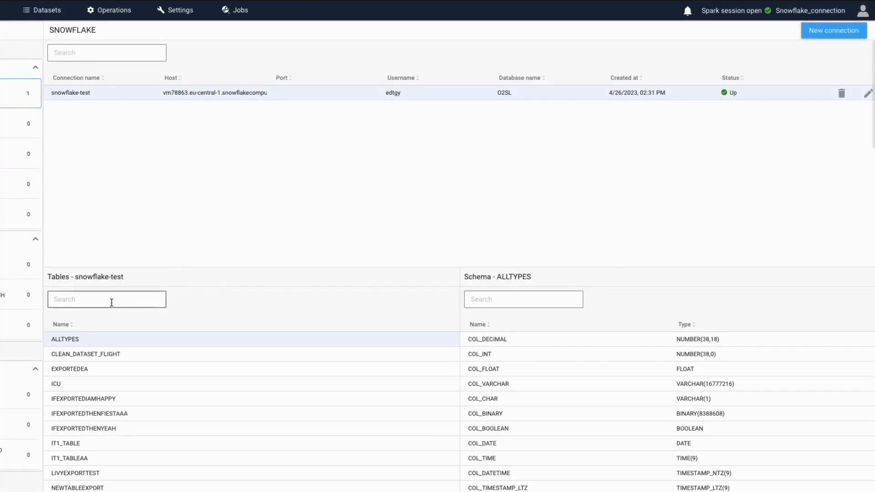
pyautogui.write('CLEAN')
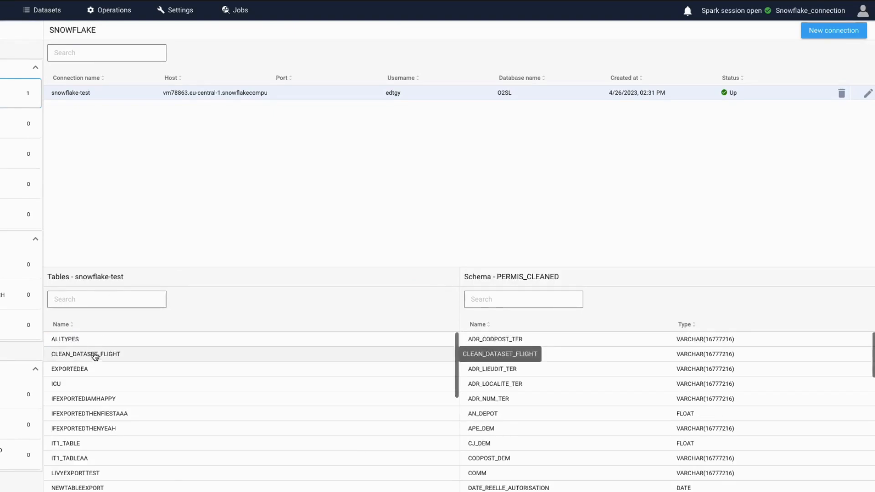
pyautogui.write('PERMIS')
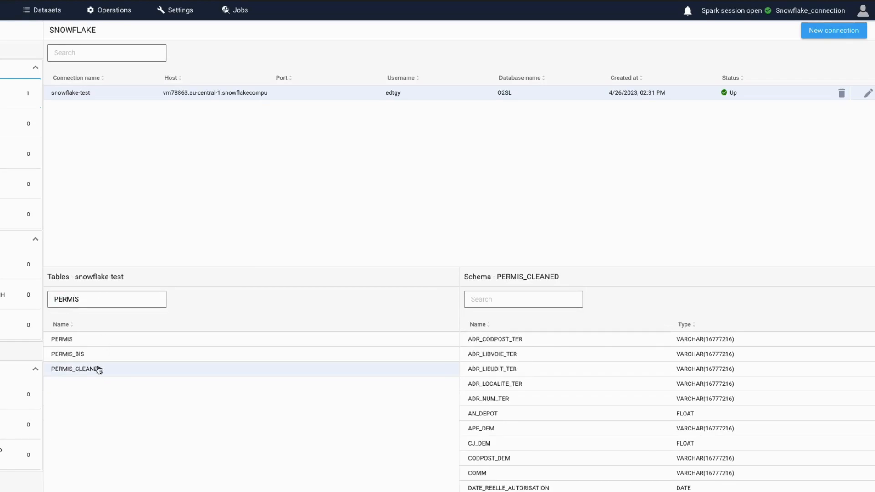
pyautogui.scroll(-3)
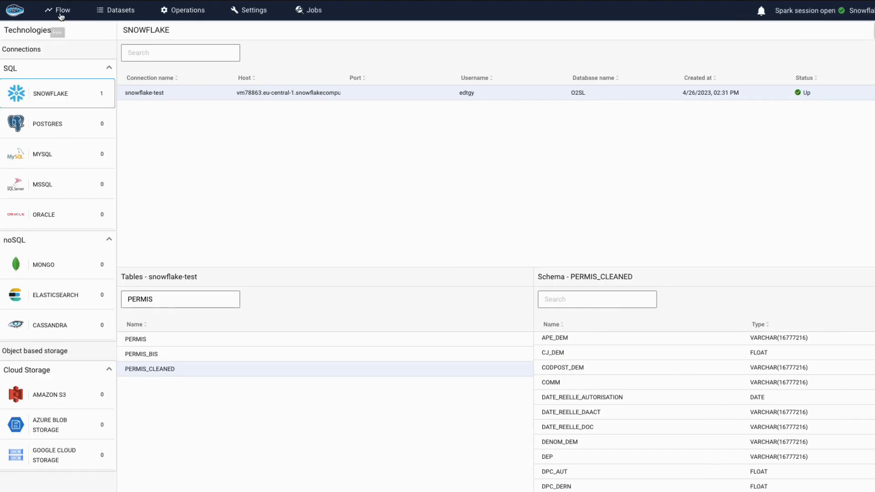
pyautogui.click(58, 10)
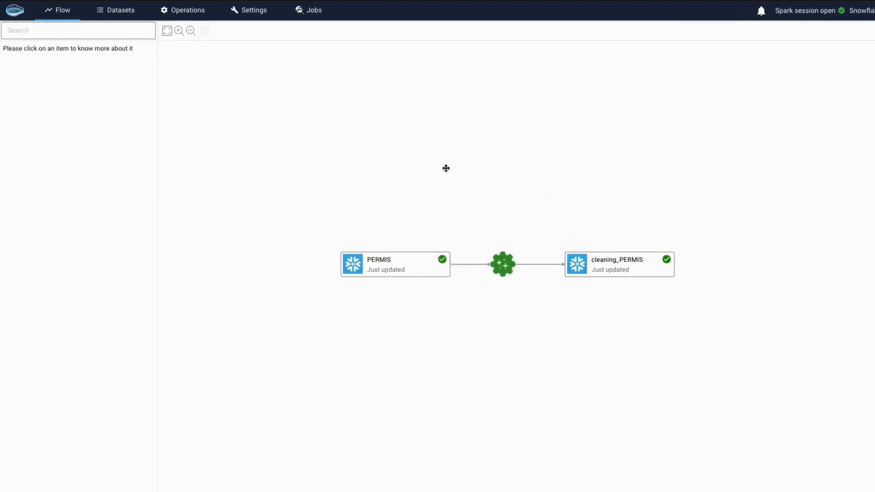